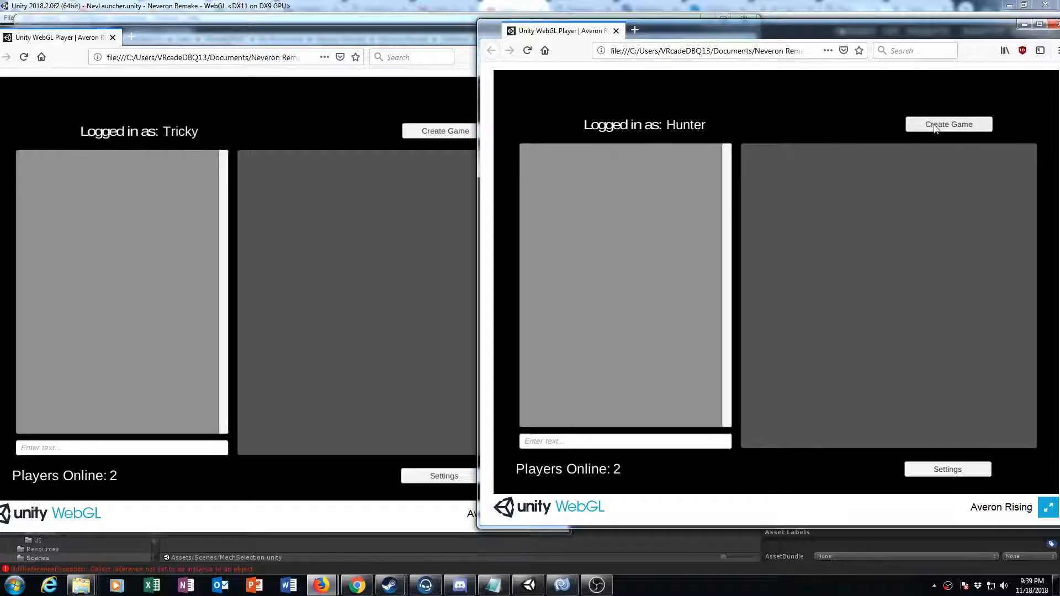
- Choose Create Game in the right-hand client to open game mode setup
left_click(948, 124)
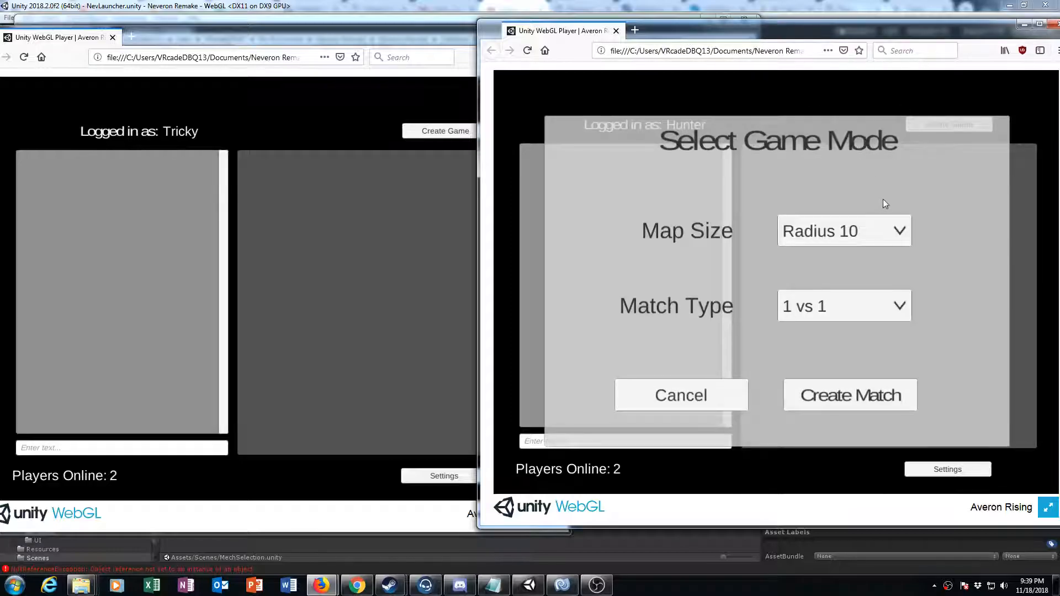
mouse_move(872, 180)
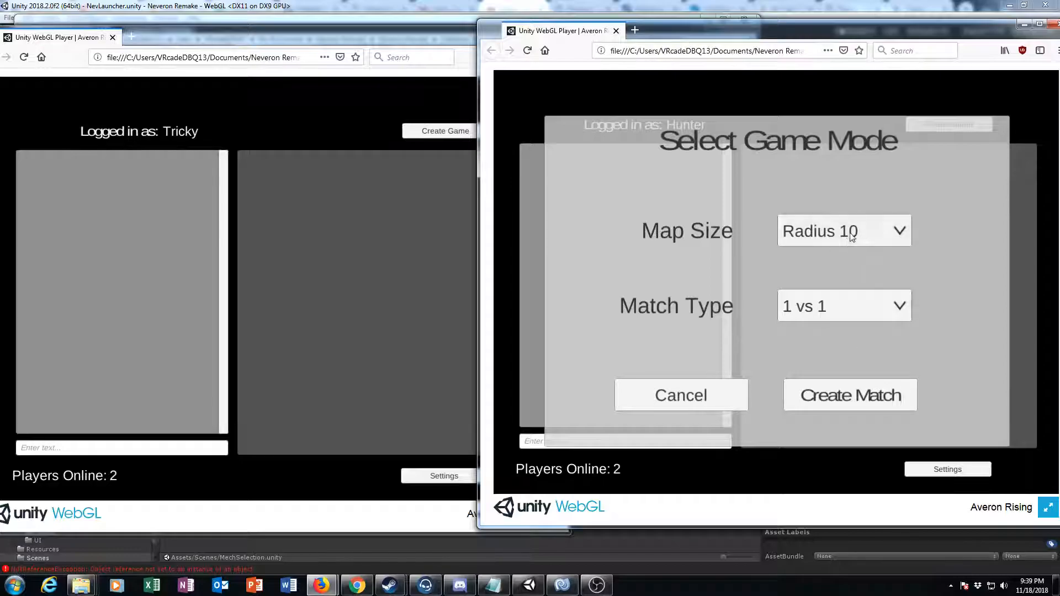
- Pick a Radius 15 map with 4 vs 4 match type and create the match
left_click(844, 231)
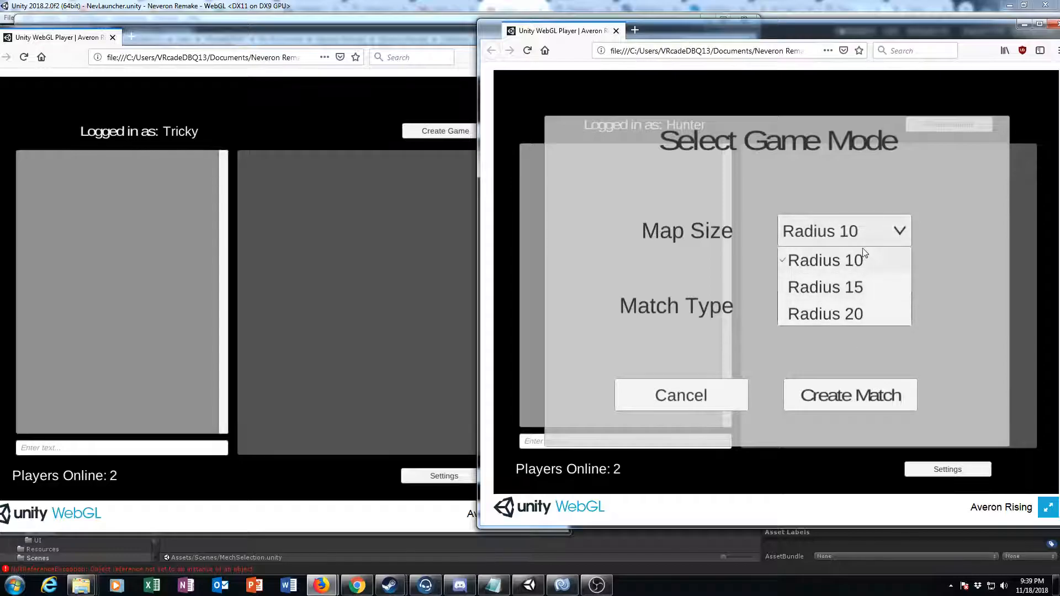
mouse_move(870, 251)
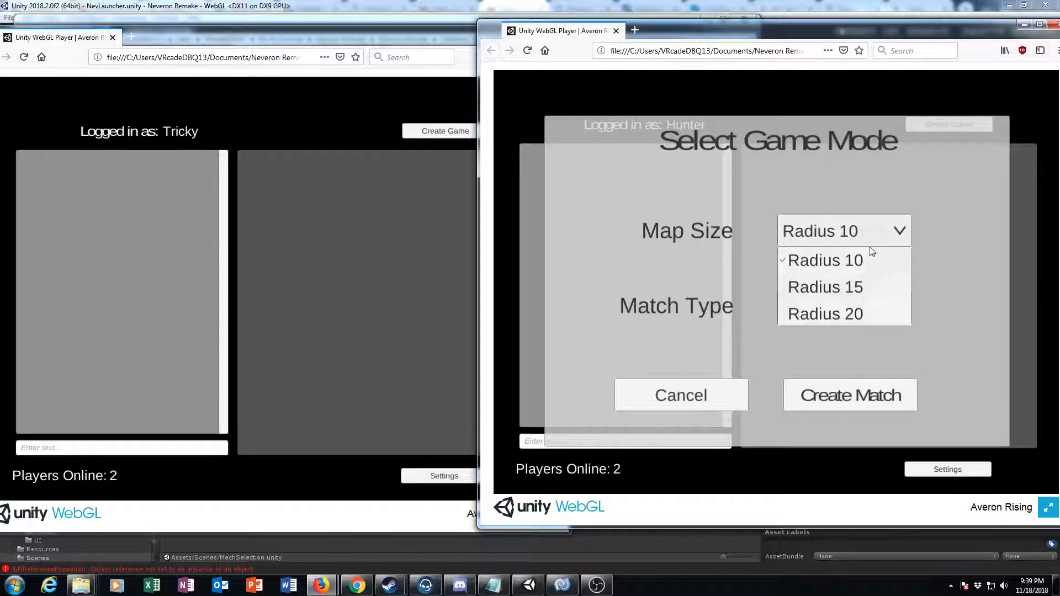
left_click(844, 305)
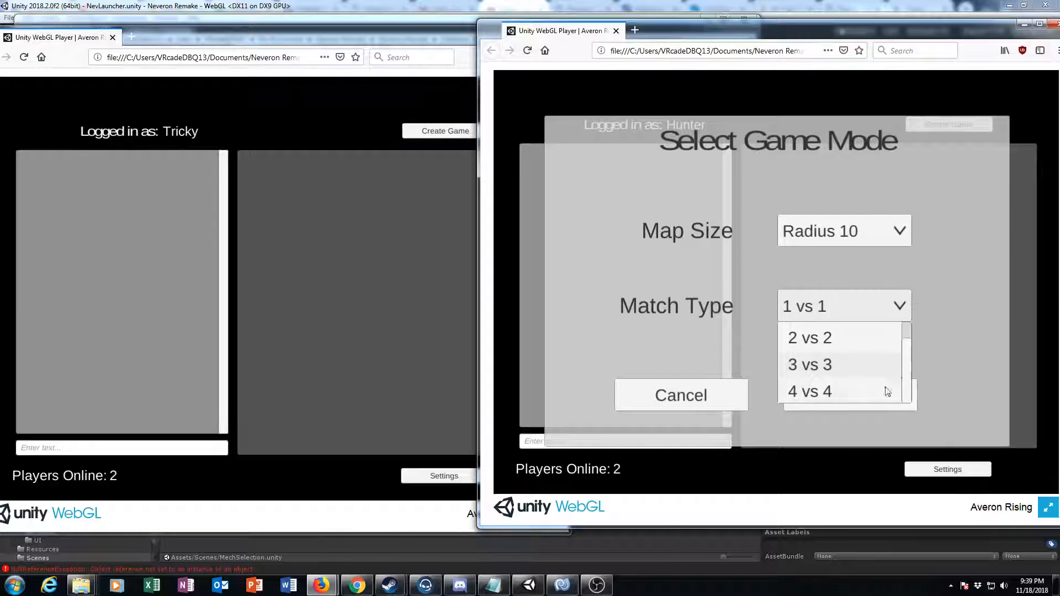
mouse_move(828, 401)
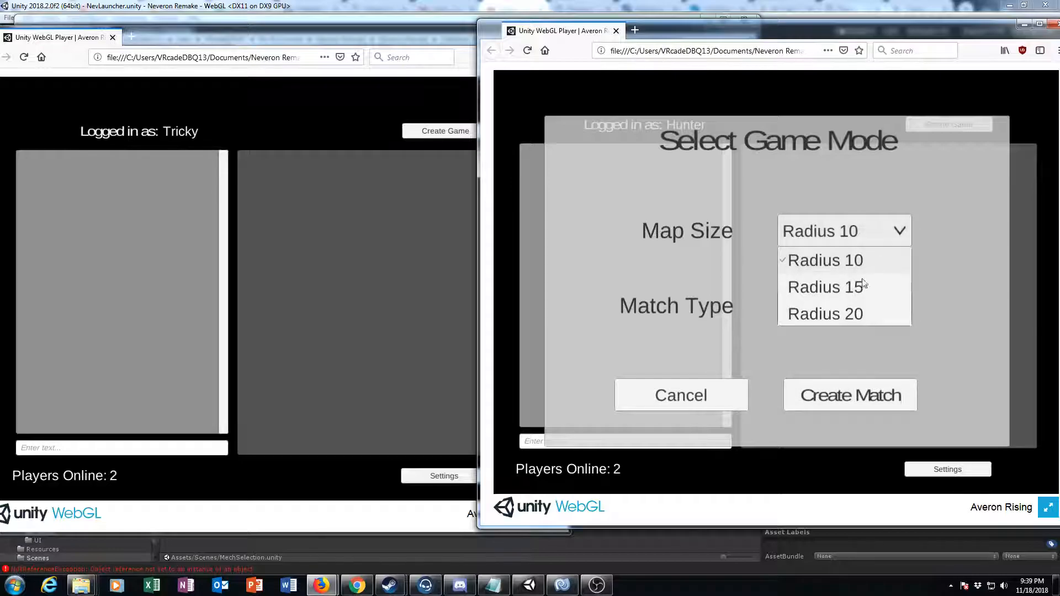
left_click(824, 287)
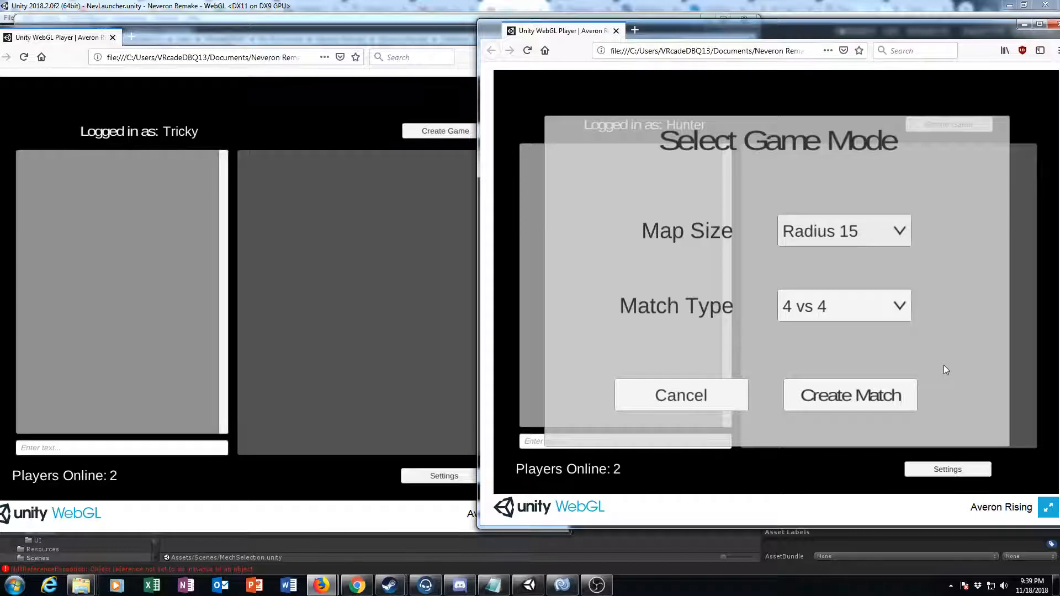
left_click(850, 395)
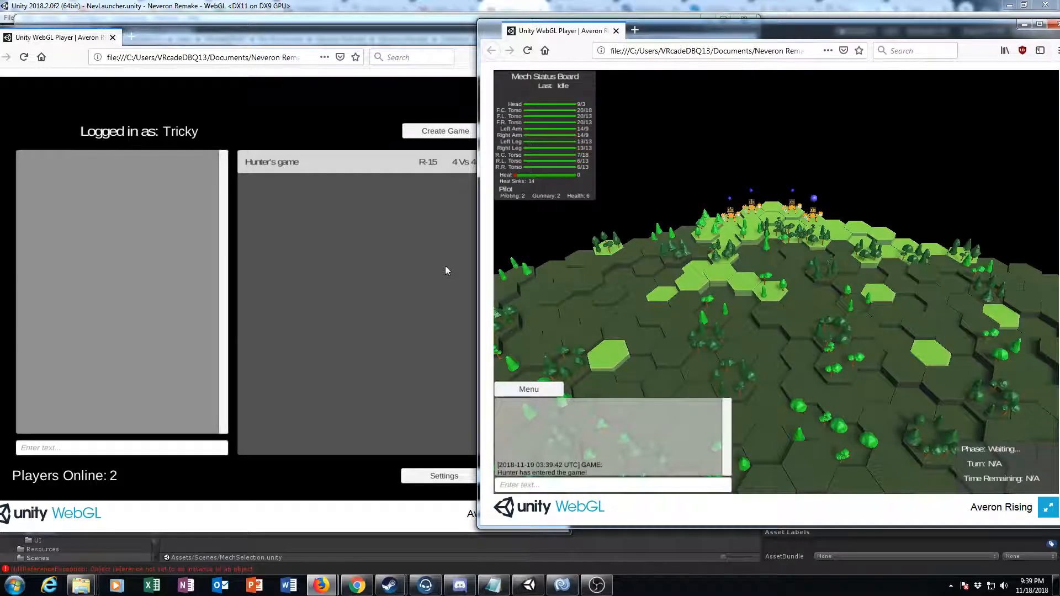
mouse_move(719, 272)
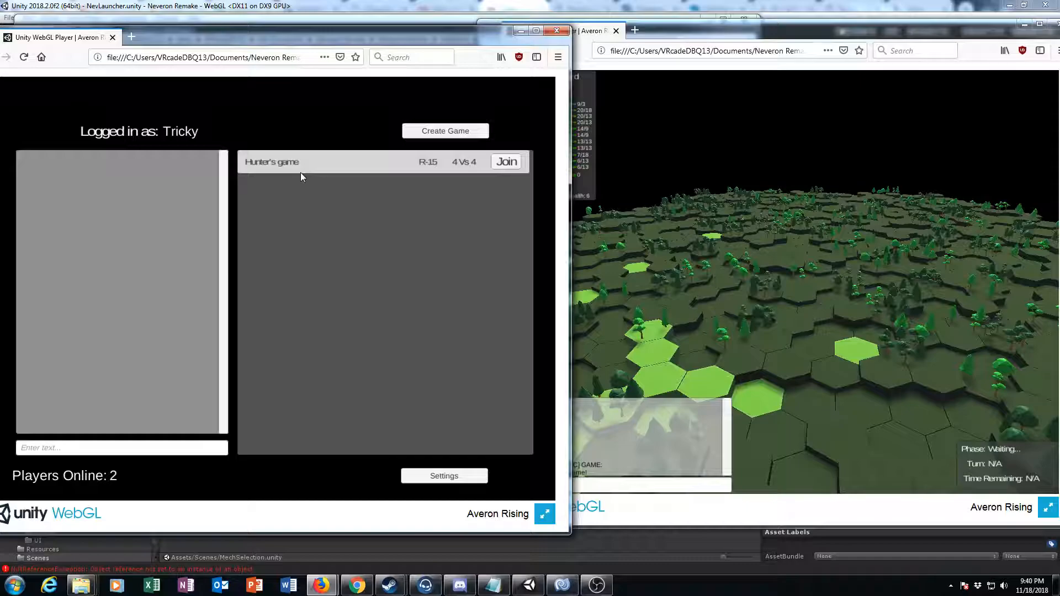
mouse_move(222, 146)
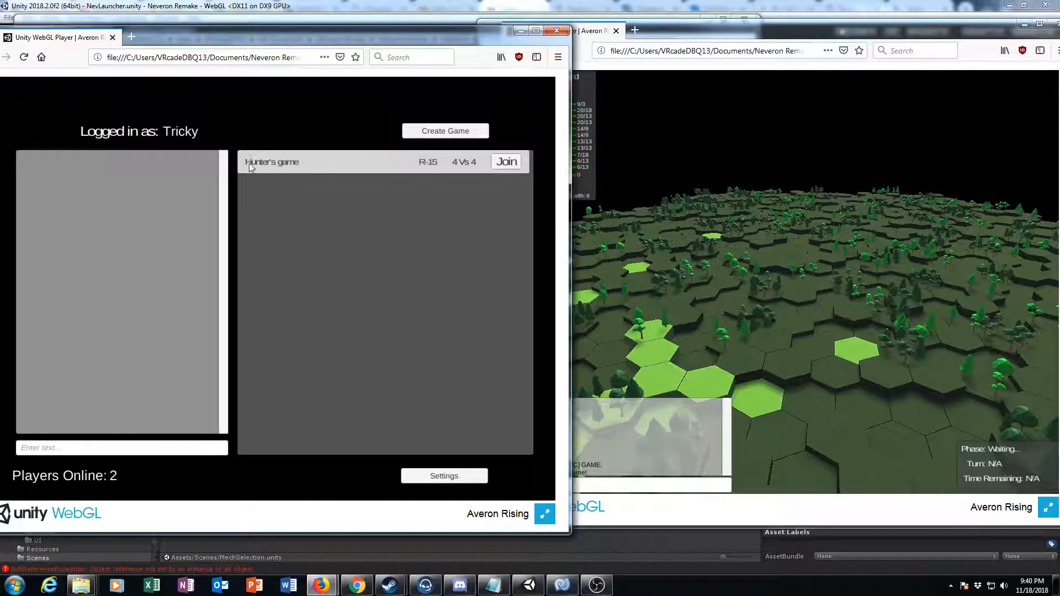
mouse_move(431, 176)
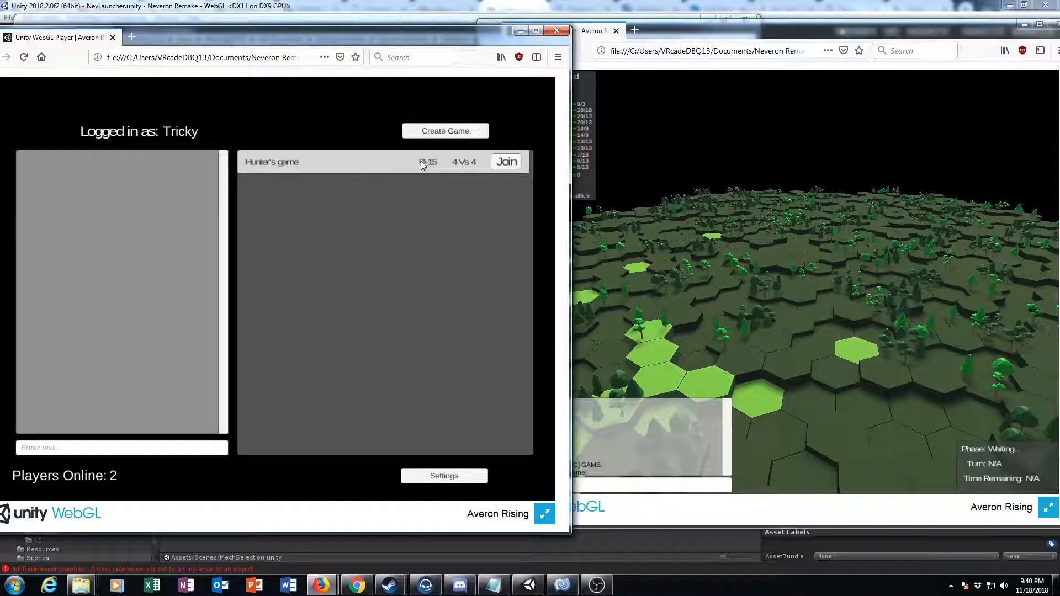
mouse_move(463, 170)
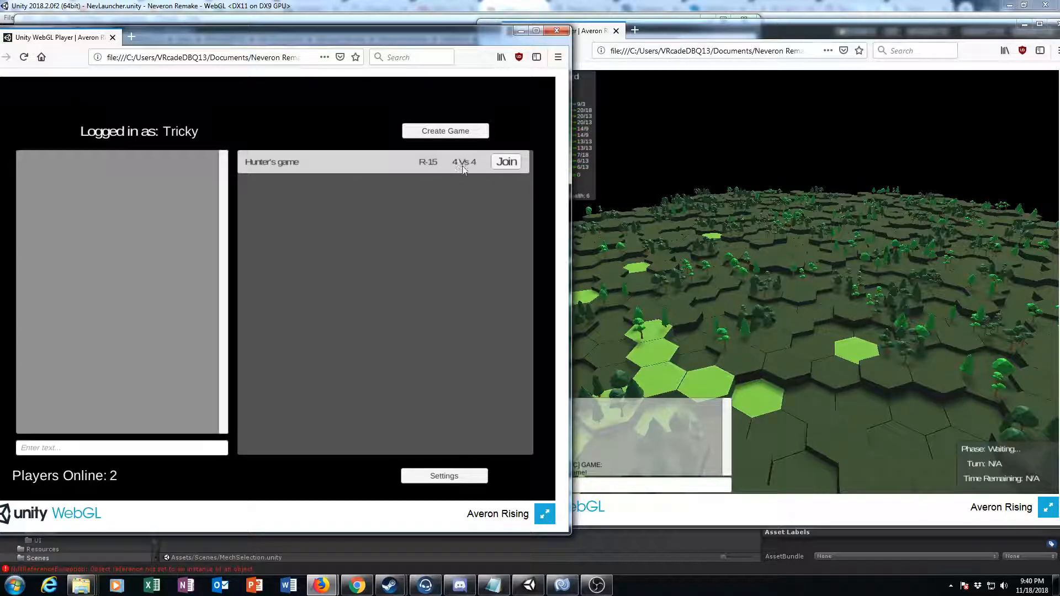
- Join the listed R-15, 4 Vs 4 game from the left client
left_click(506, 161)
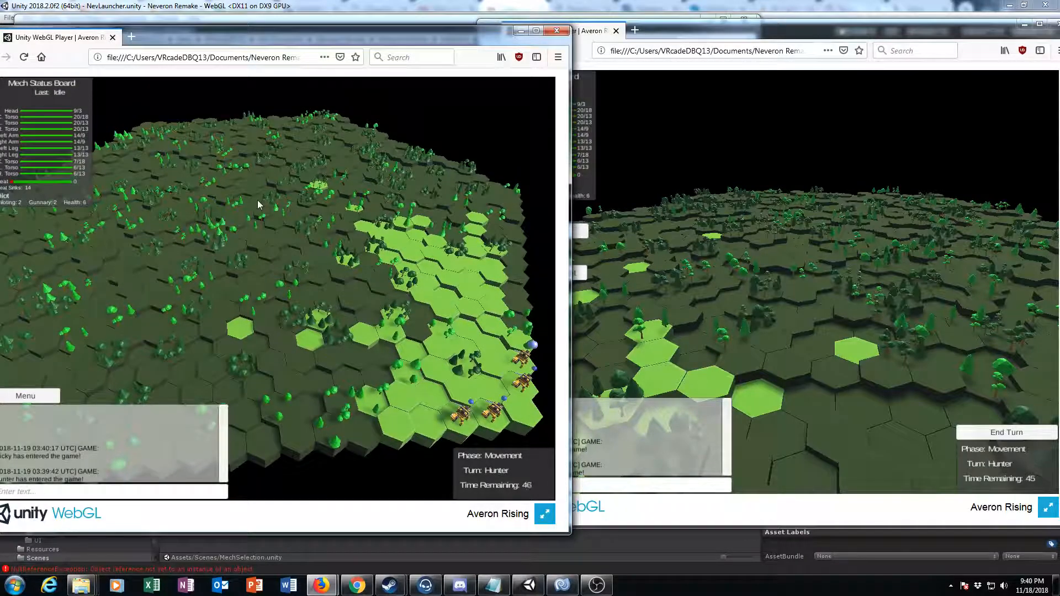
mouse_move(546, 413)
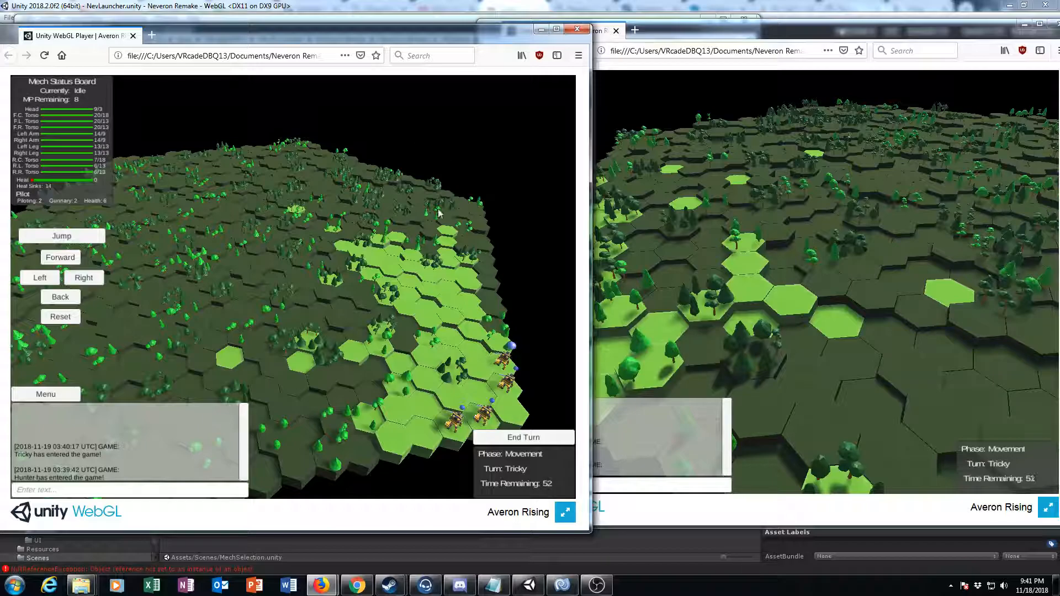
mouse_move(440, 235)
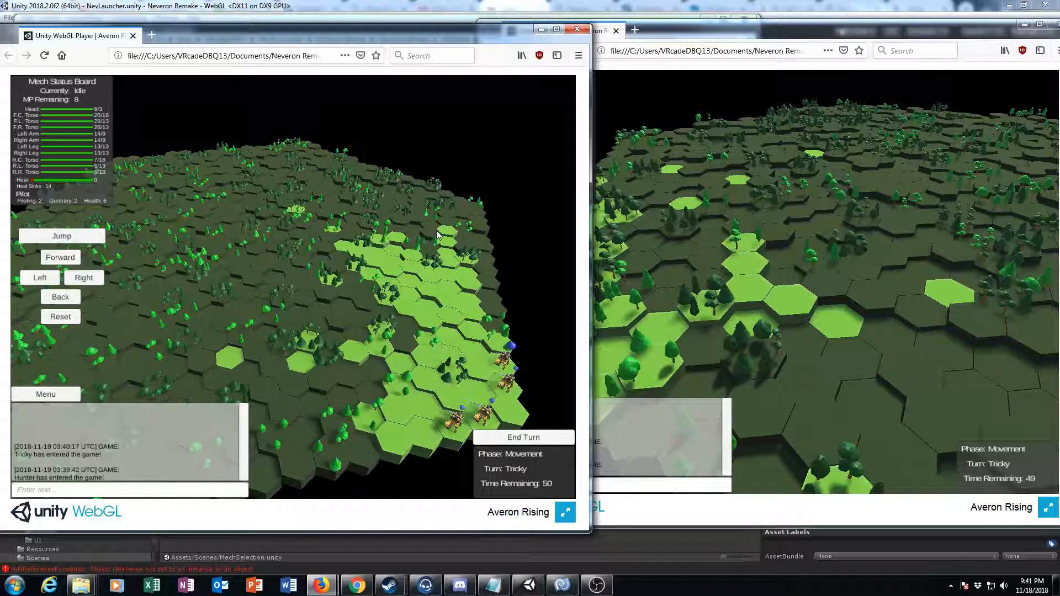
mouse_move(481, 258)
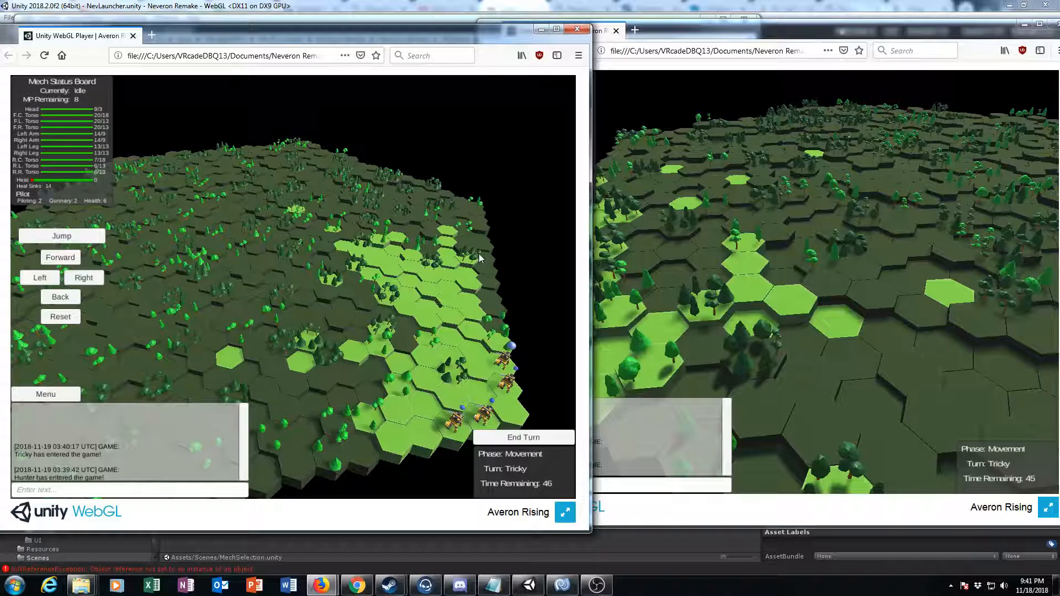
mouse_move(420, 278)
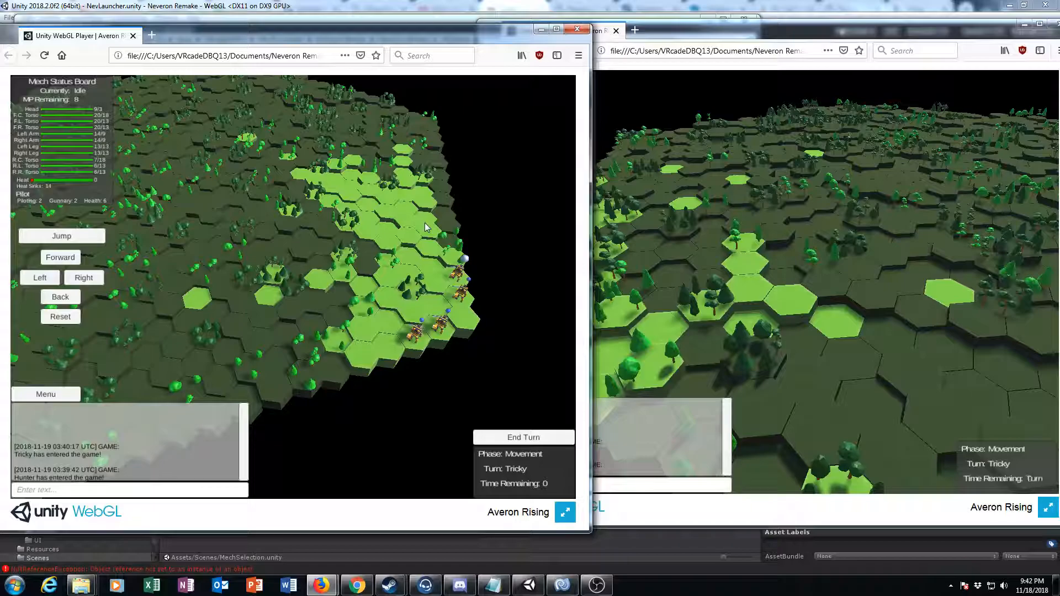
- After the movement timer runs out, end the turn to reach MeleeCombat
left_click(523, 437)
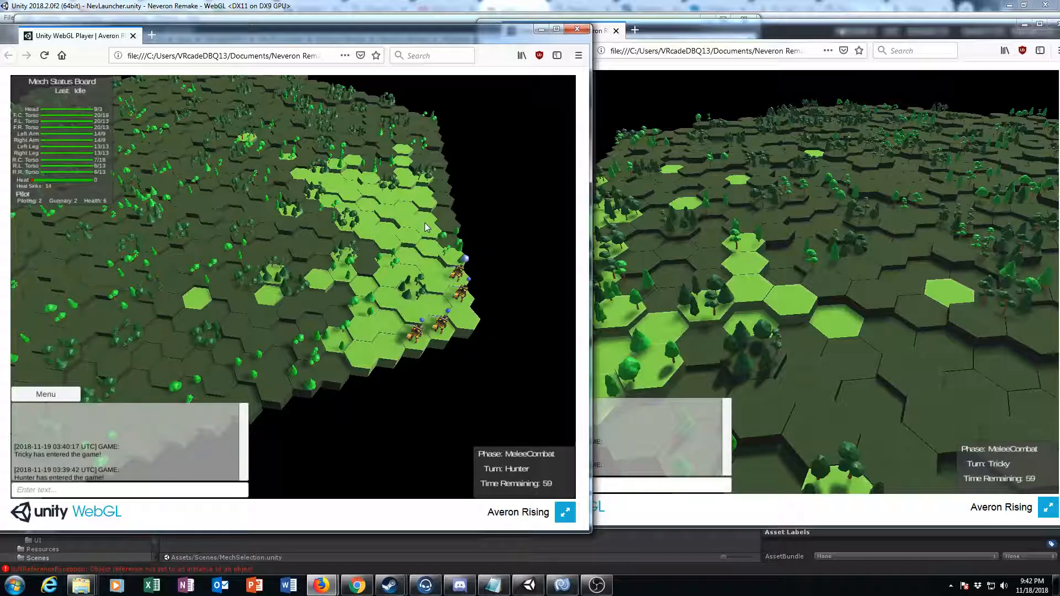